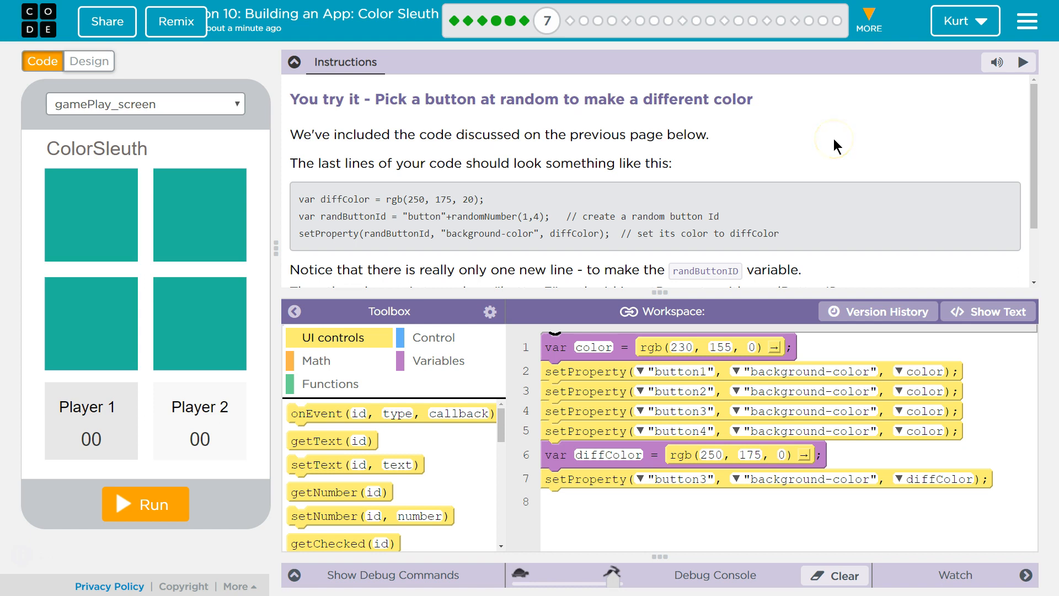
pyautogui.moveTo(571, 163)
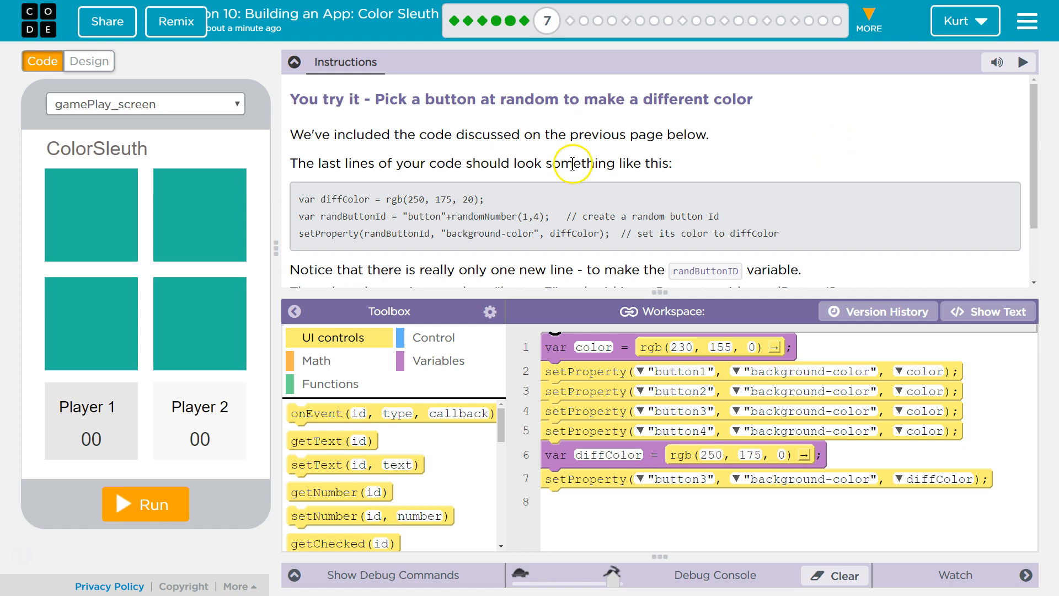
pyautogui.moveTo(611, 136)
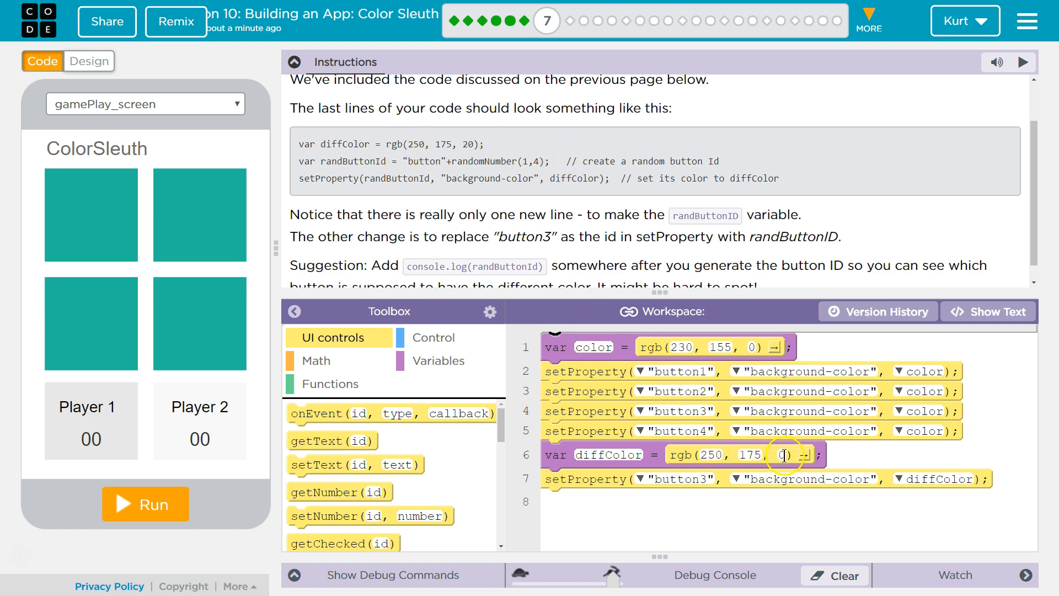
# Step: Change diffColor's blue value to 20, making it rgb(250, 175, 20)
pyautogui.write('20')
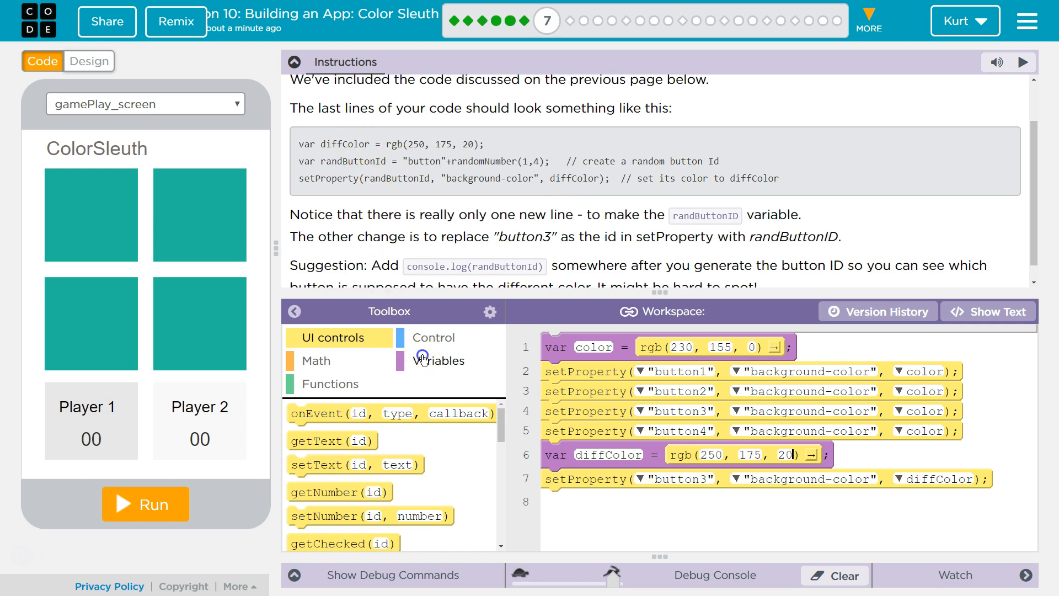
# Step: Declare a new variable randButtonId on line 7 holding an empty '+' addition block
pyautogui.click(438, 359)
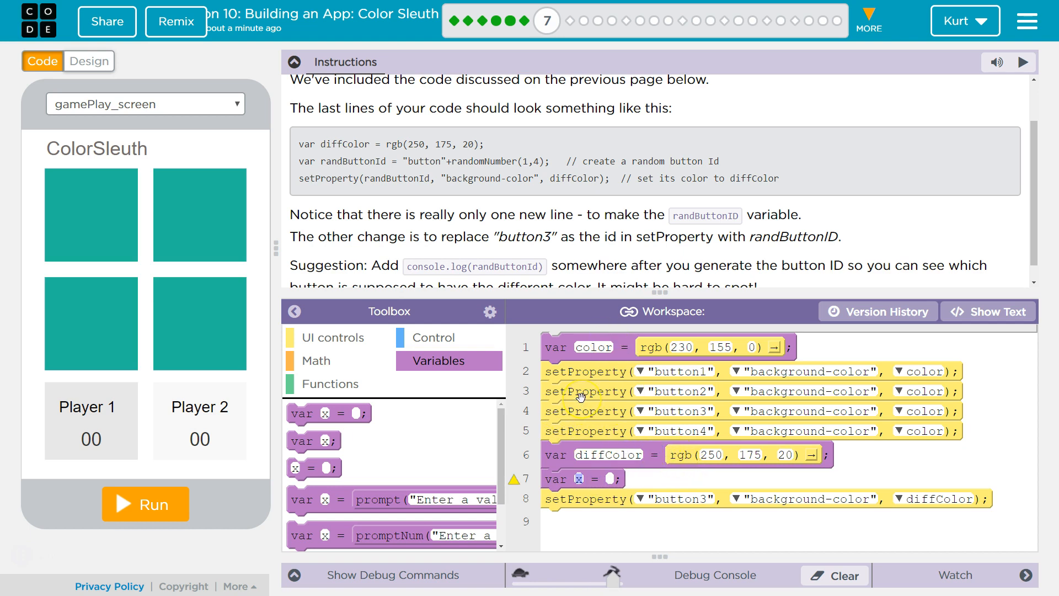
pyautogui.write('rand')
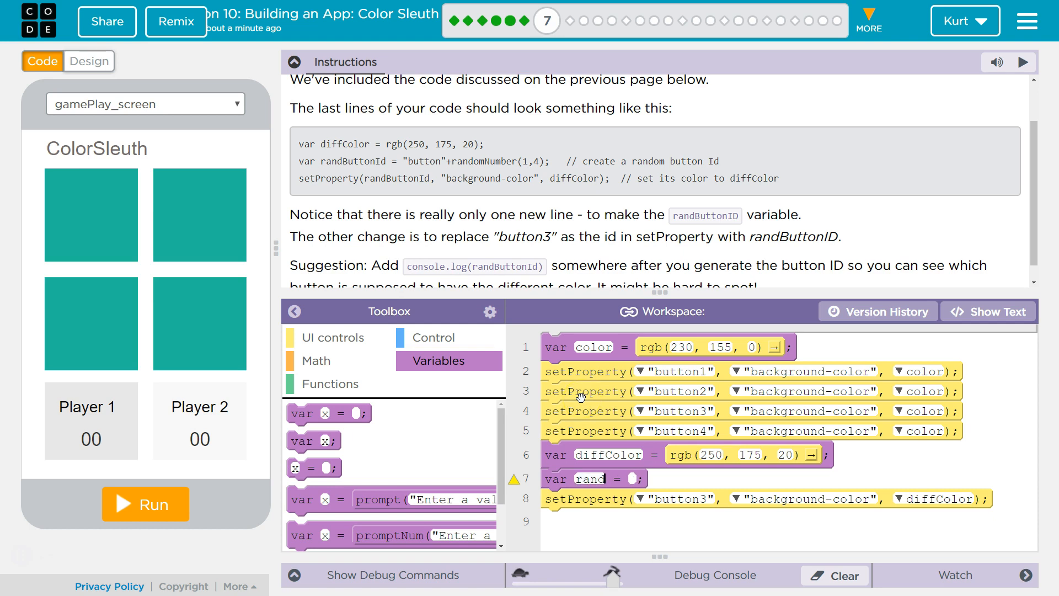
pyautogui.write('ButtonId')
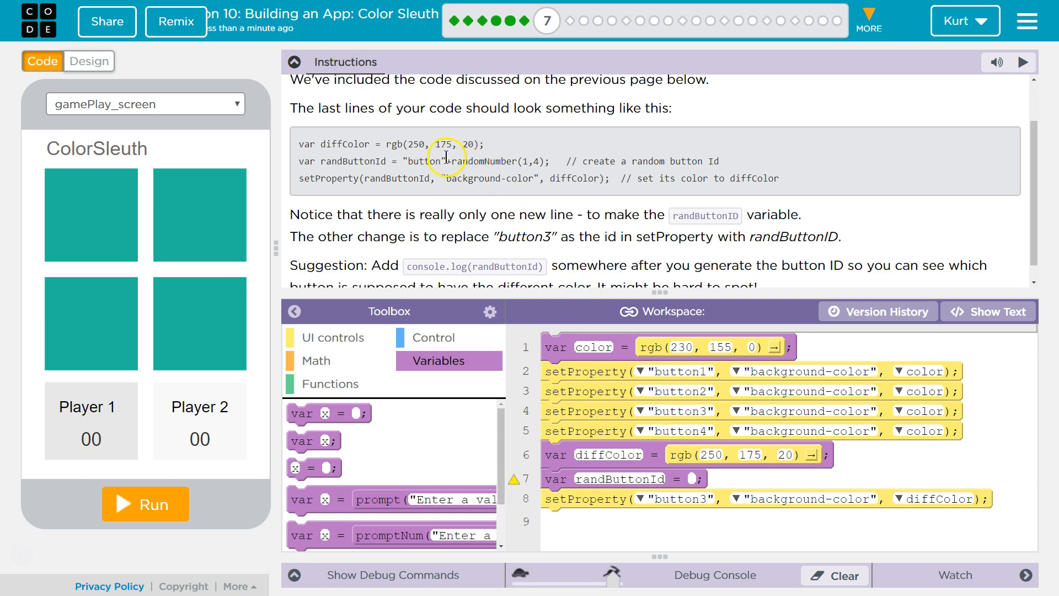
pyautogui.moveTo(479, 159)
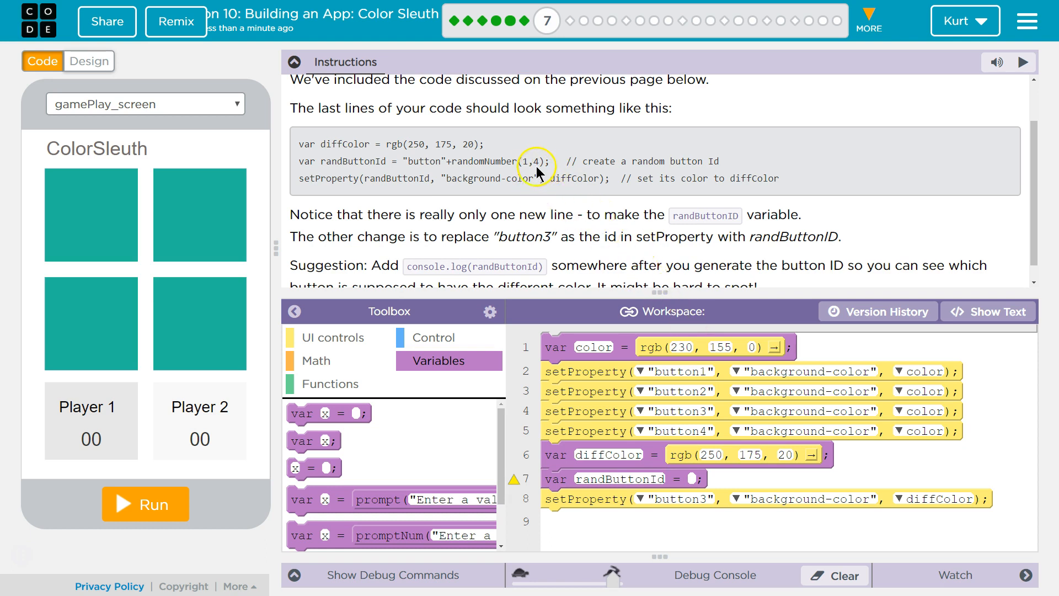
pyautogui.moveTo(514, 165)
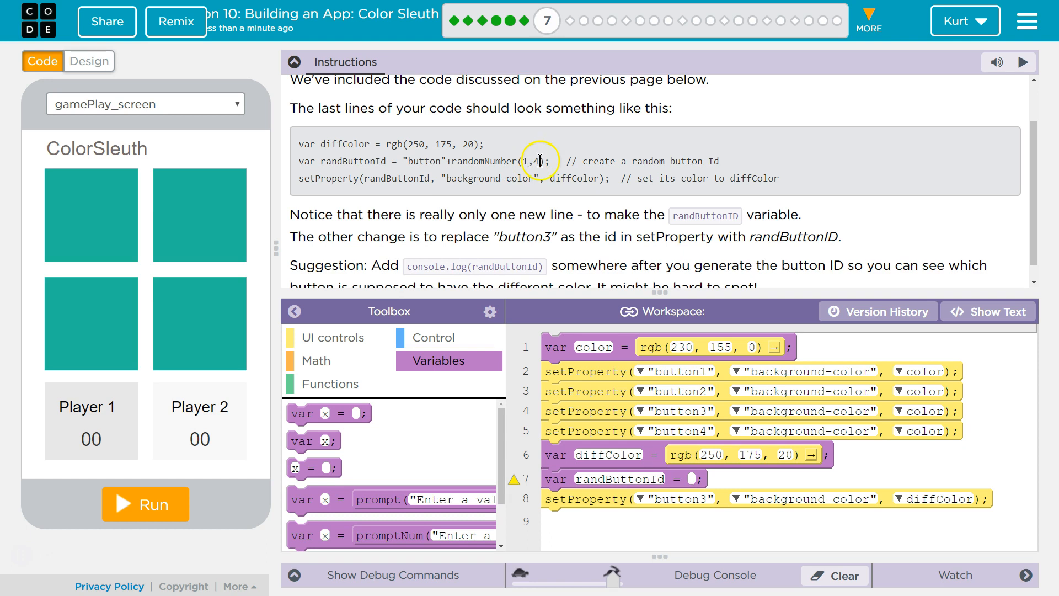
pyautogui.moveTo(442, 159)
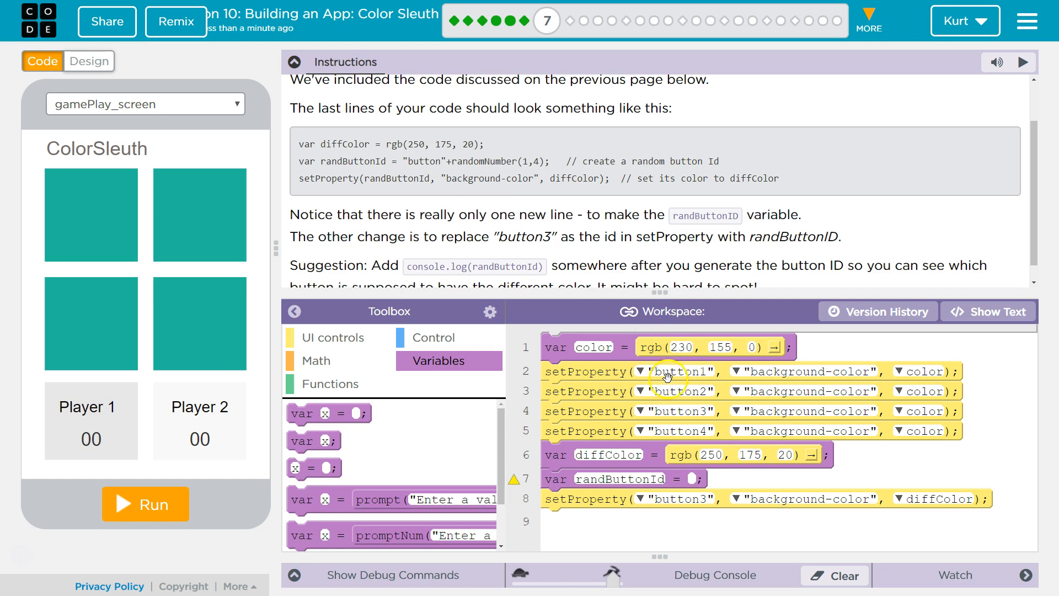
pyautogui.moveTo(687, 382)
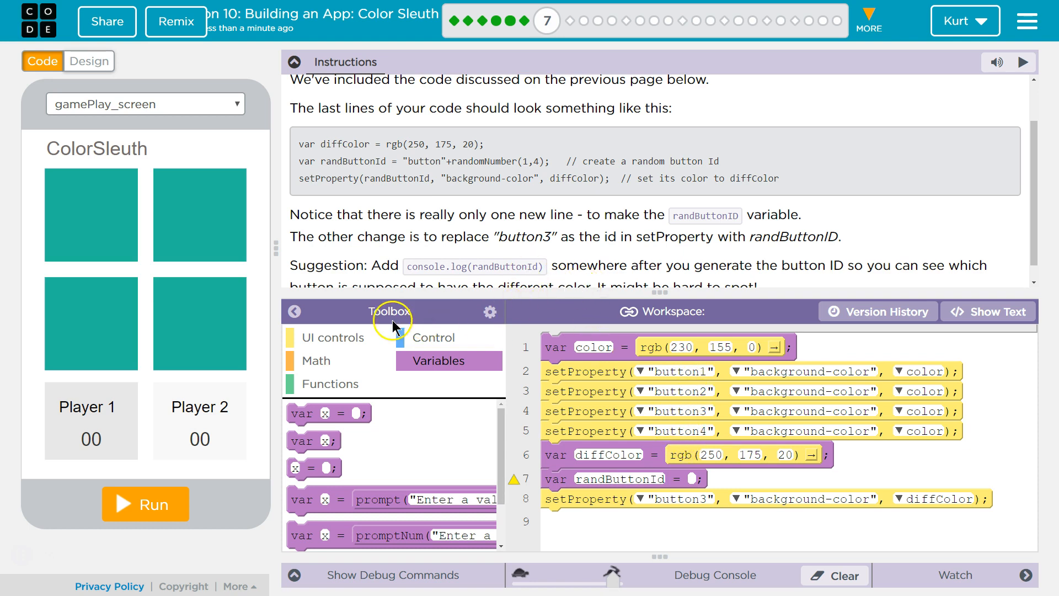
pyautogui.click(315, 359)
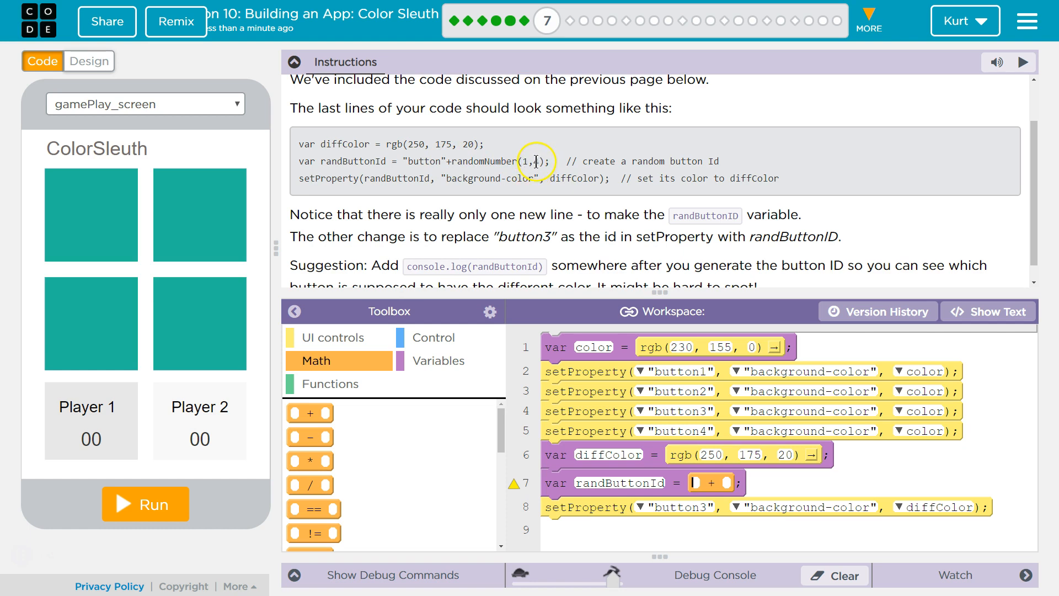
pyautogui.moveTo(481, 172)
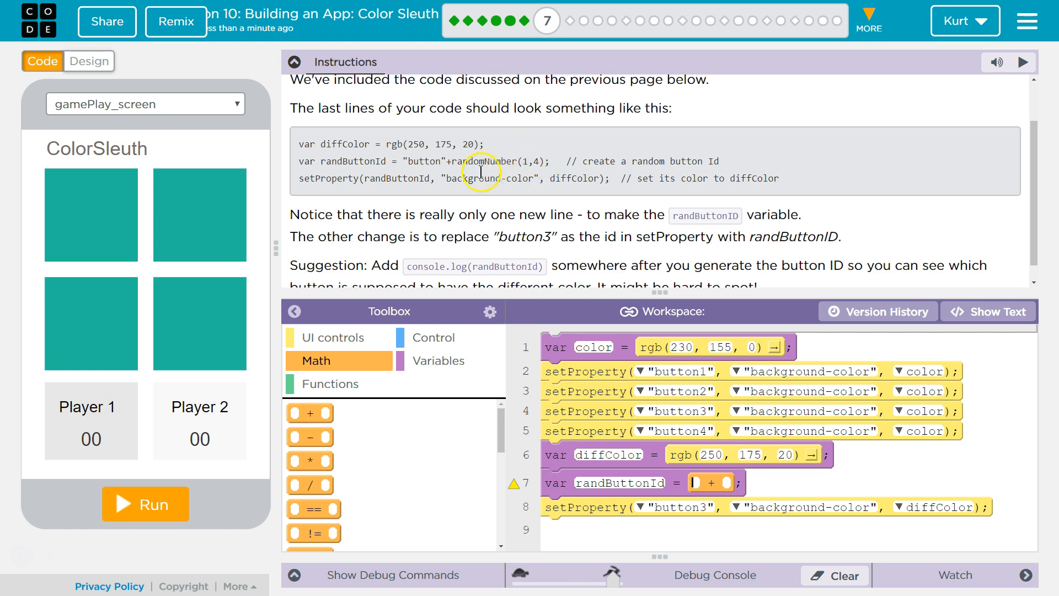
pyautogui.moveTo(634, 406)
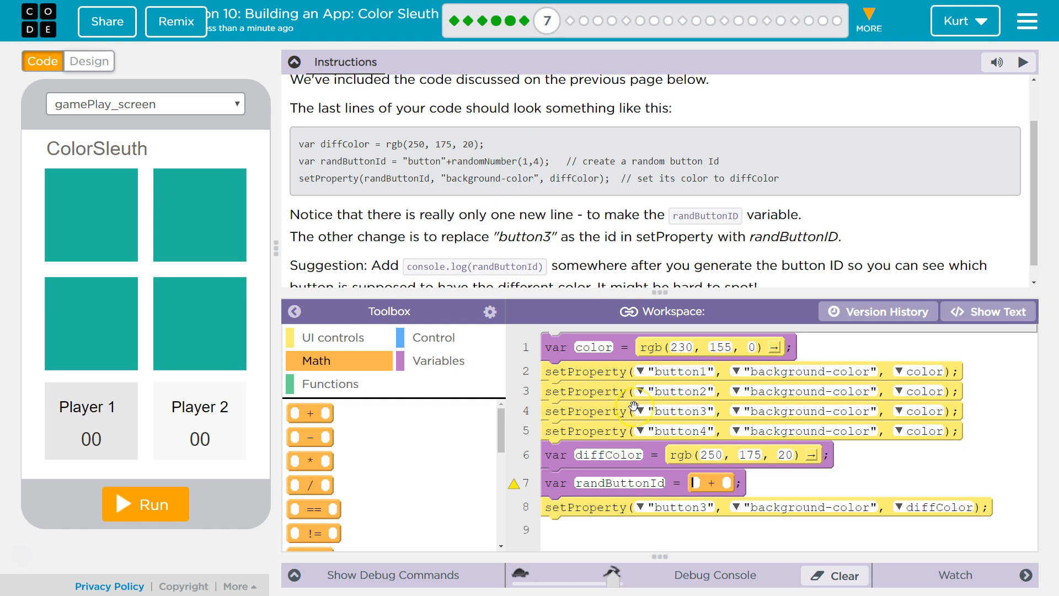
# Step: Set randButtonId to "button" + randomNumber(1, 4) and use it in setProperty instead of "button3"
pyautogui.write('button')
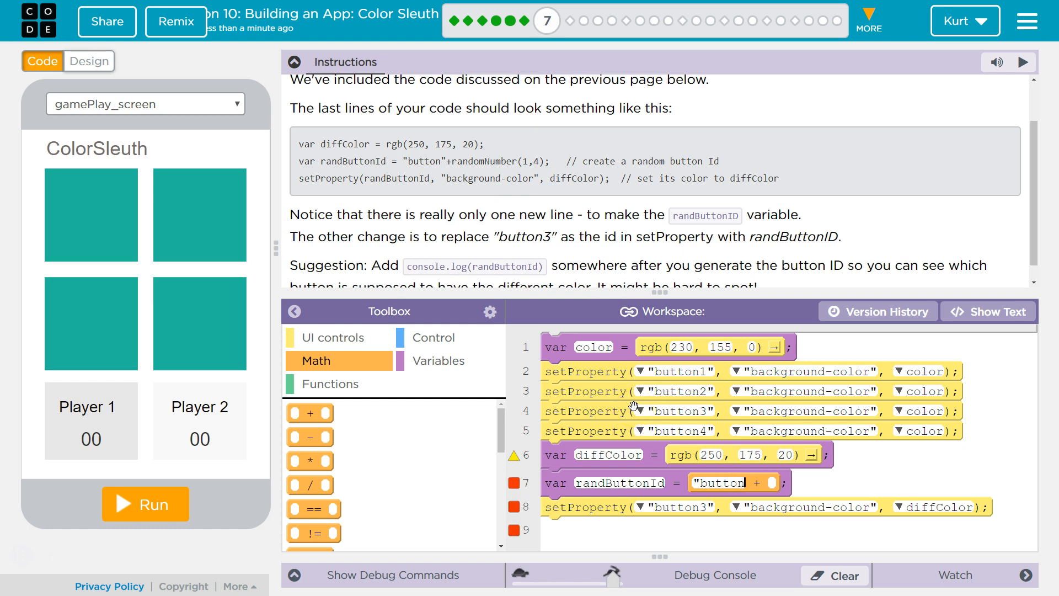
pyautogui.scroll(-3)
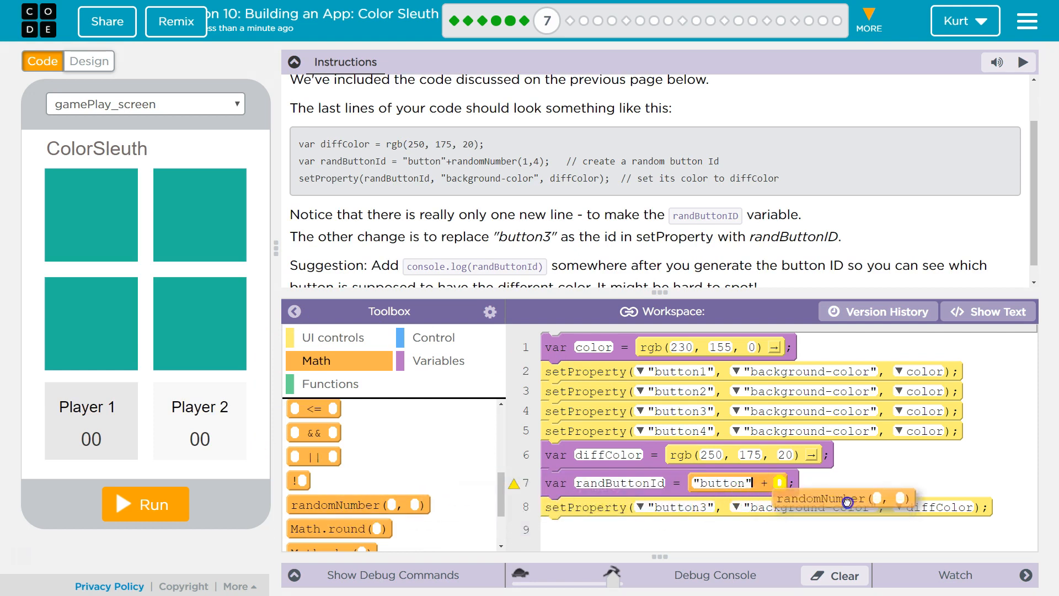
pyautogui.moveTo(817, 499); pyautogui.dragTo(847, 486)
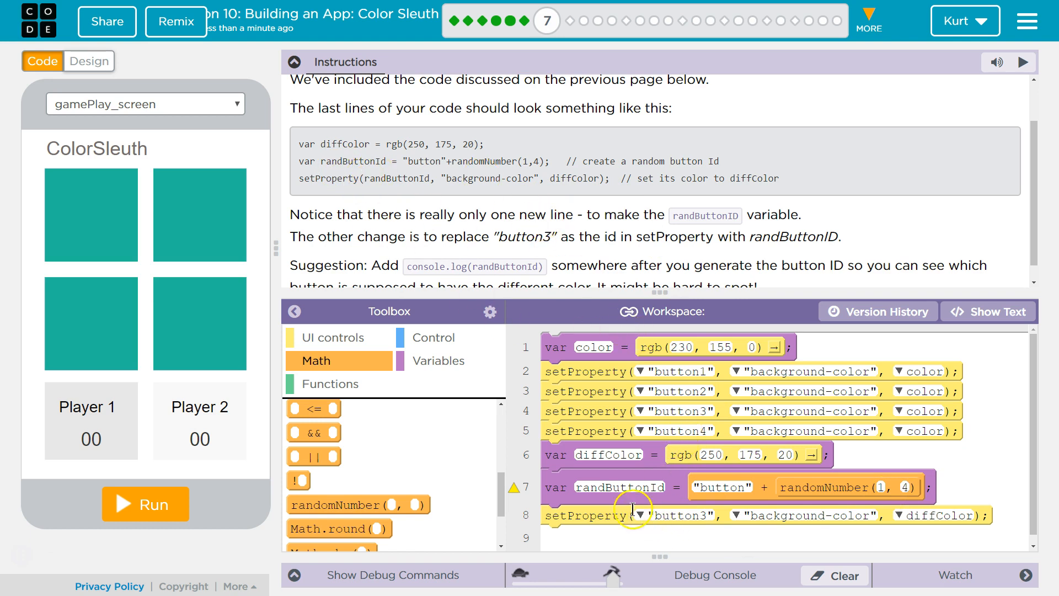
pyautogui.moveTo(653, 544)
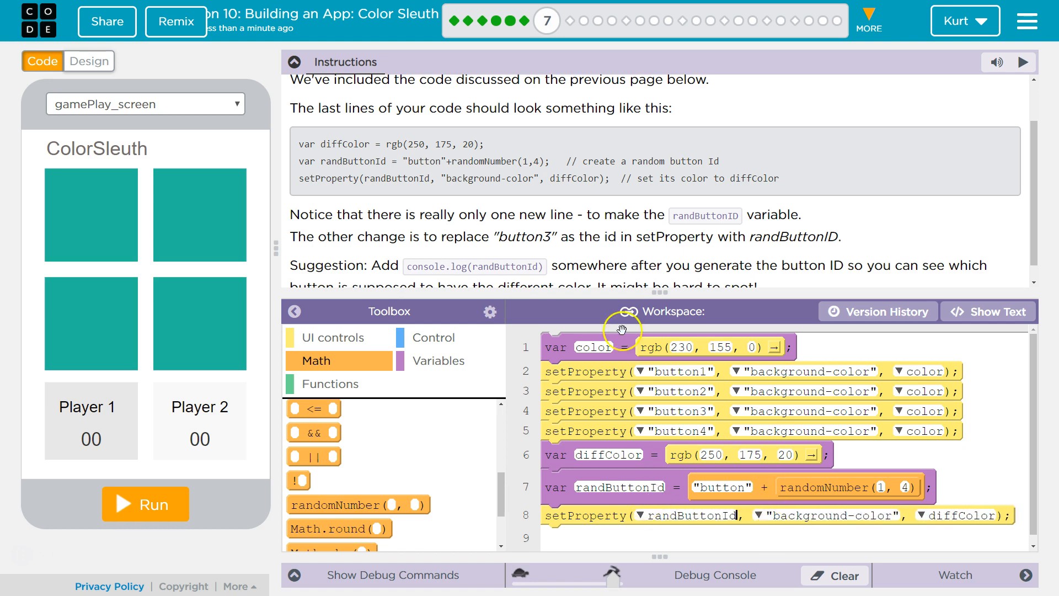
pyautogui.scroll(-3)
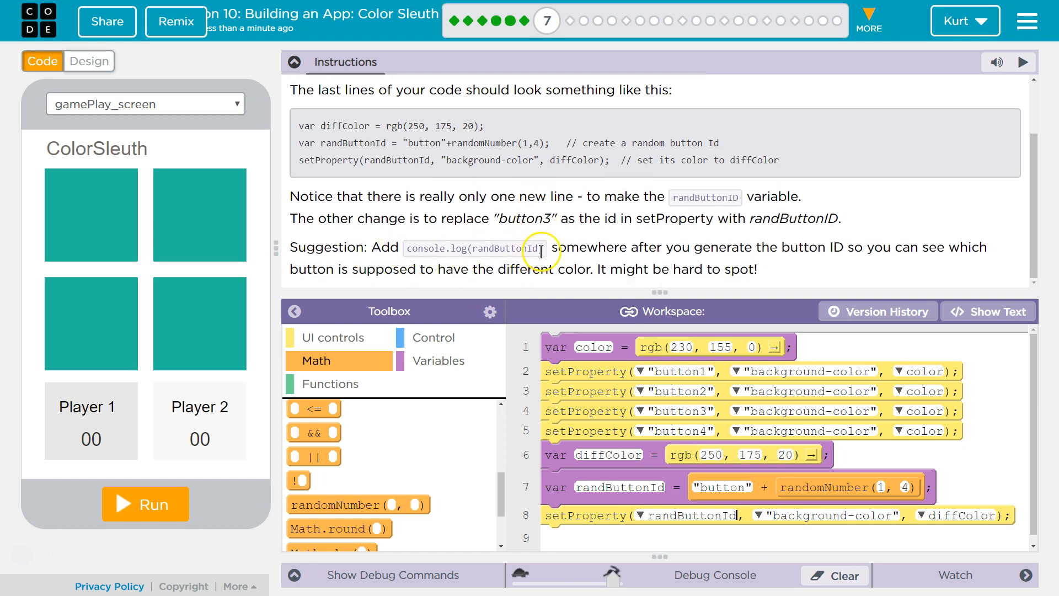
pyautogui.moveTo(684, 239)
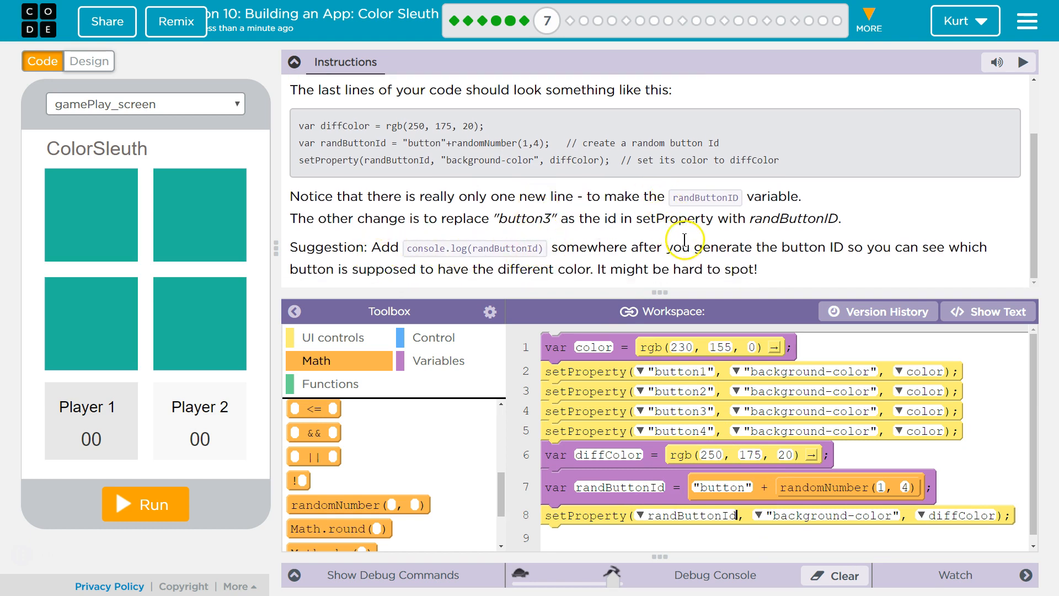
pyautogui.moveTo(962, 245)
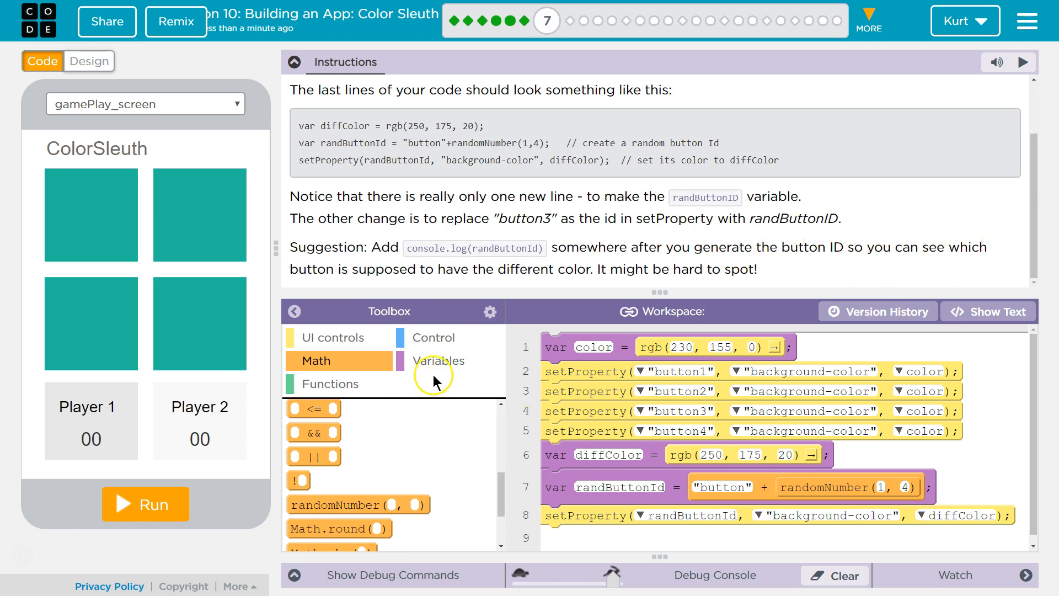
# Step: Add line 9 console.log(randButtonId) beneath the setProperty line
pyautogui.click(433, 337)
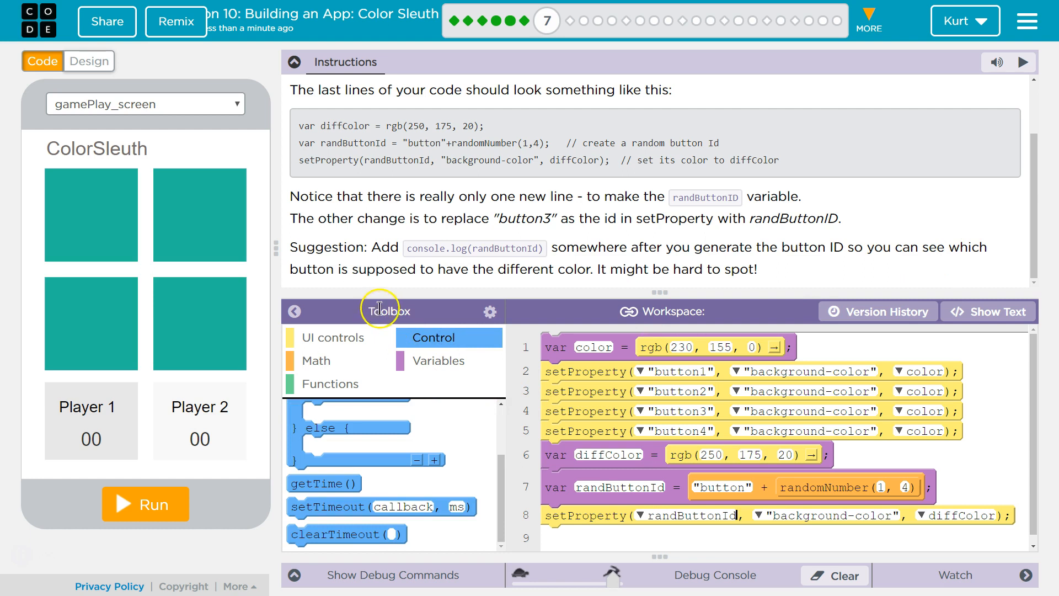
pyautogui.moveTo(410, 268)
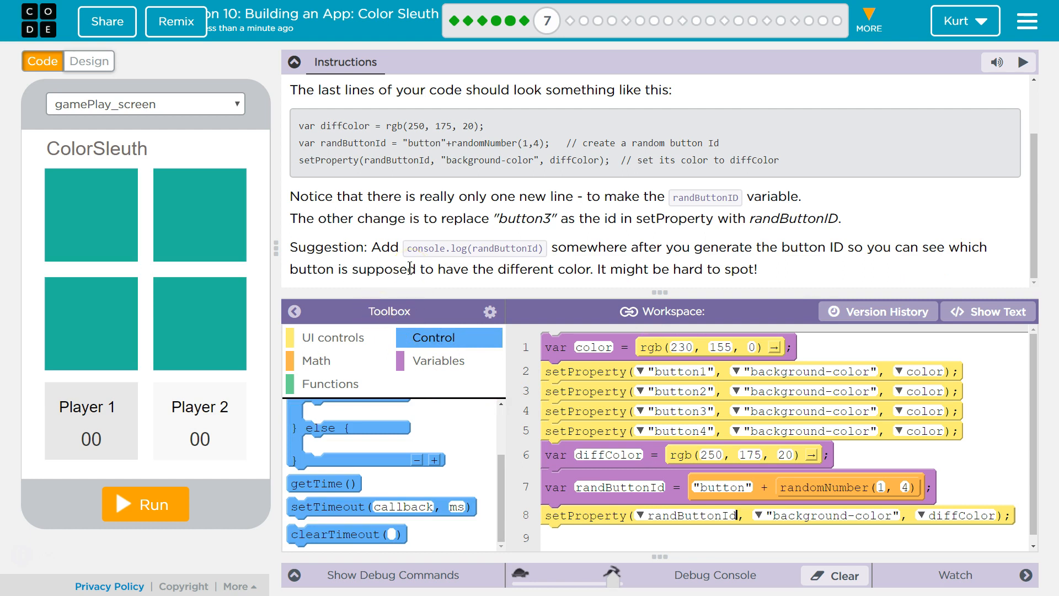
pyautogui.moveTo(404, 263)
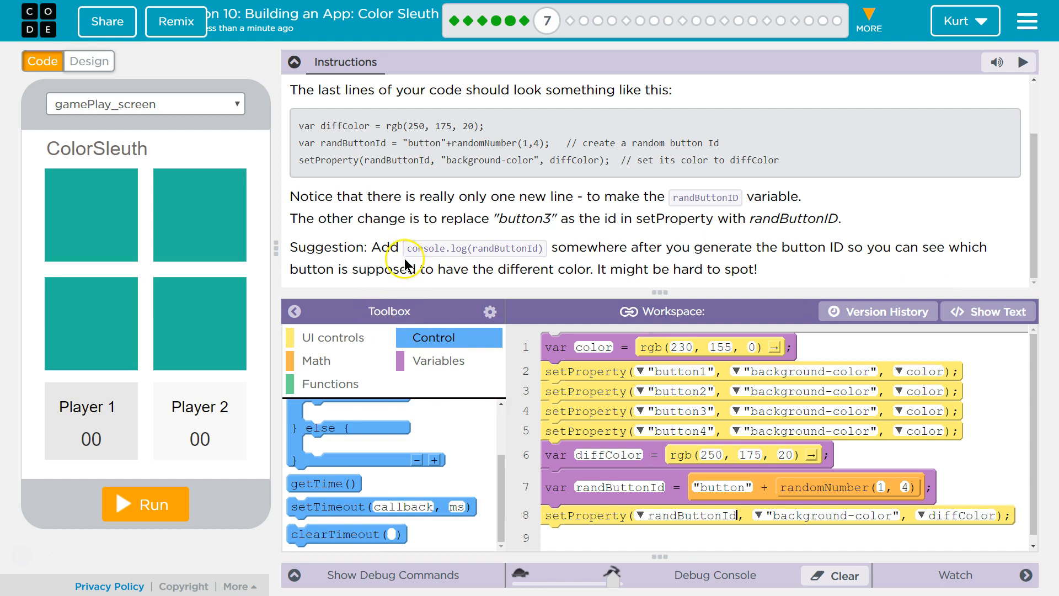
pyautogui.click(295, 62)
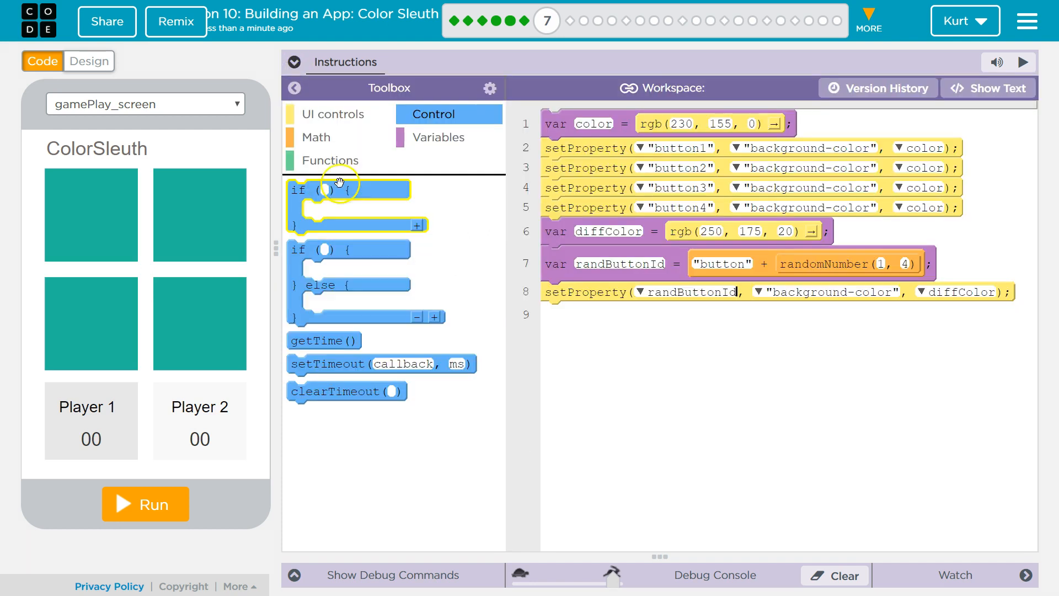
pyautogui.click(439, 136)
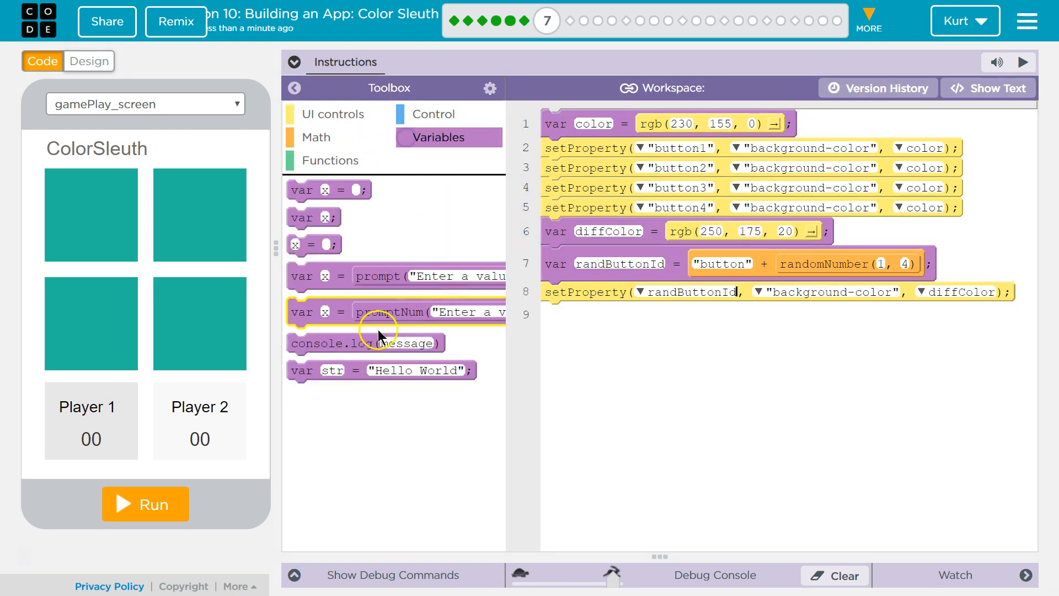
pyautogui.moveTo(365, 341); pyautogui.dragTo(628, 311)
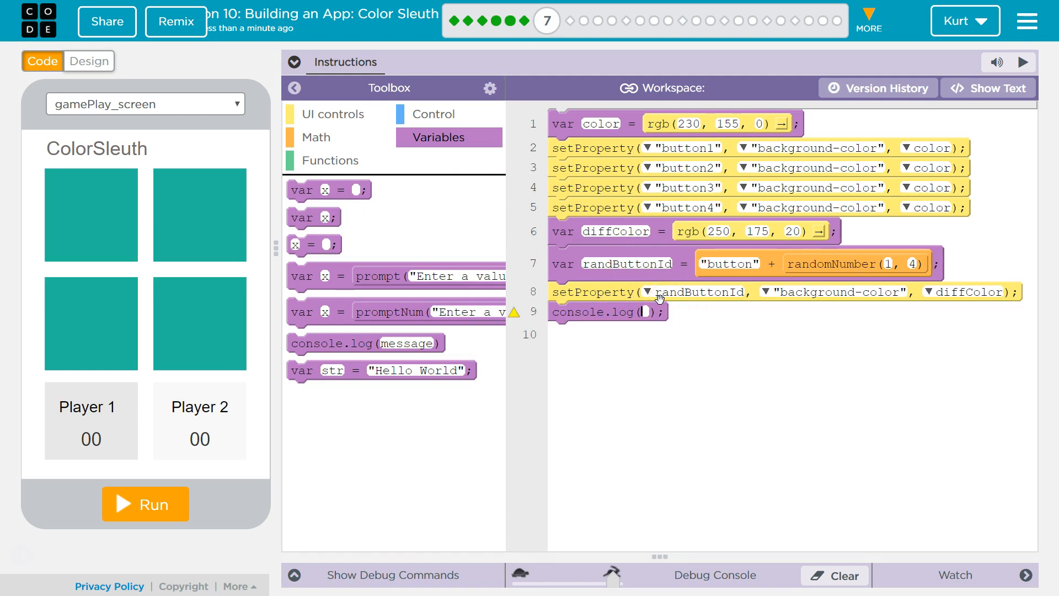
pyautogui.write('randButtonId')
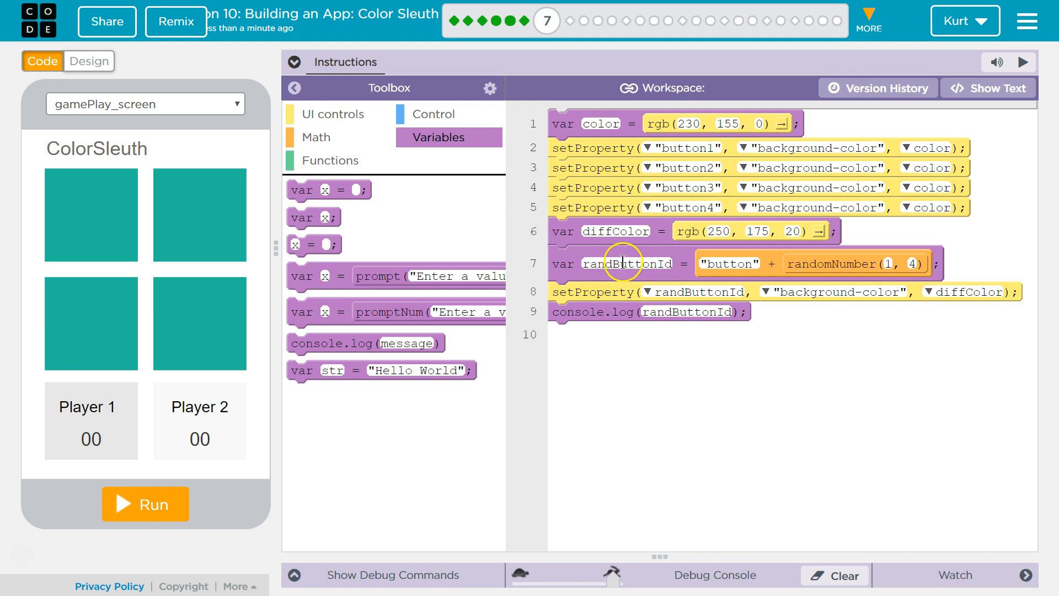
pyautogui.moveTo(181, 504)
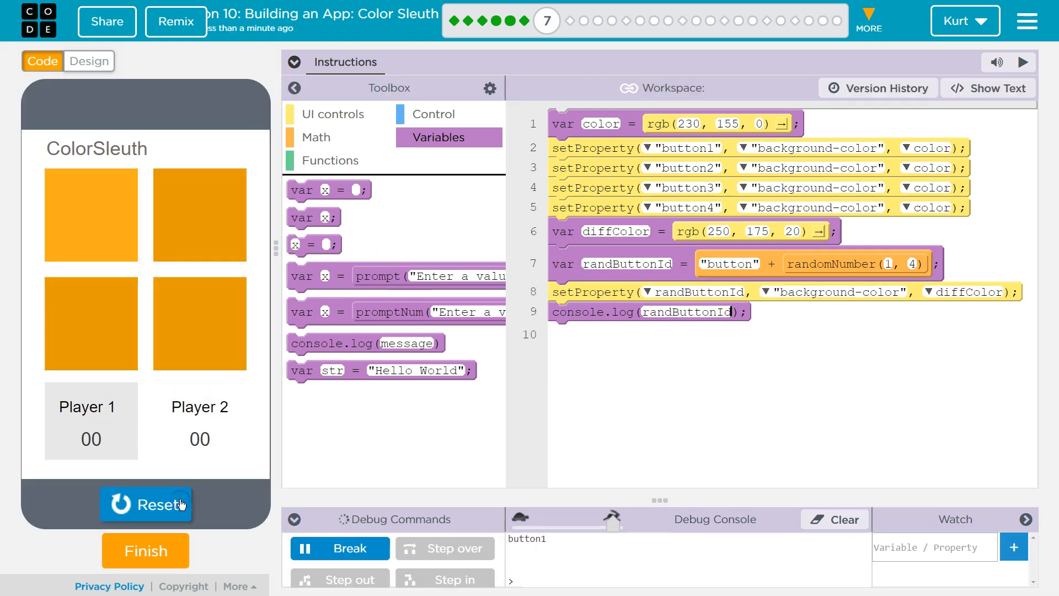
pyautogui.moveTo(151, 277)
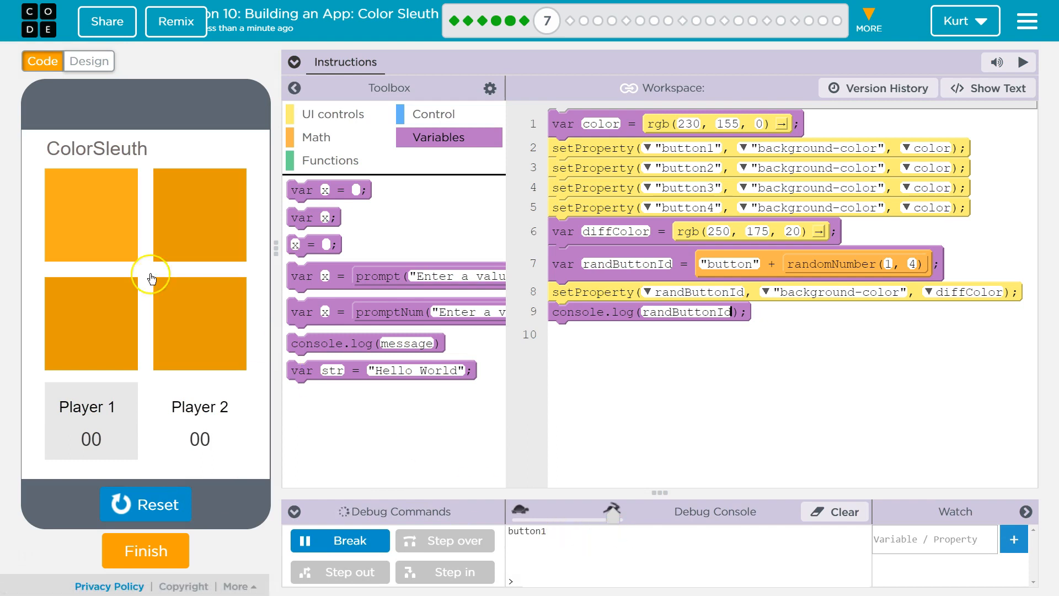
pyautogui.moveTo(752, 355)
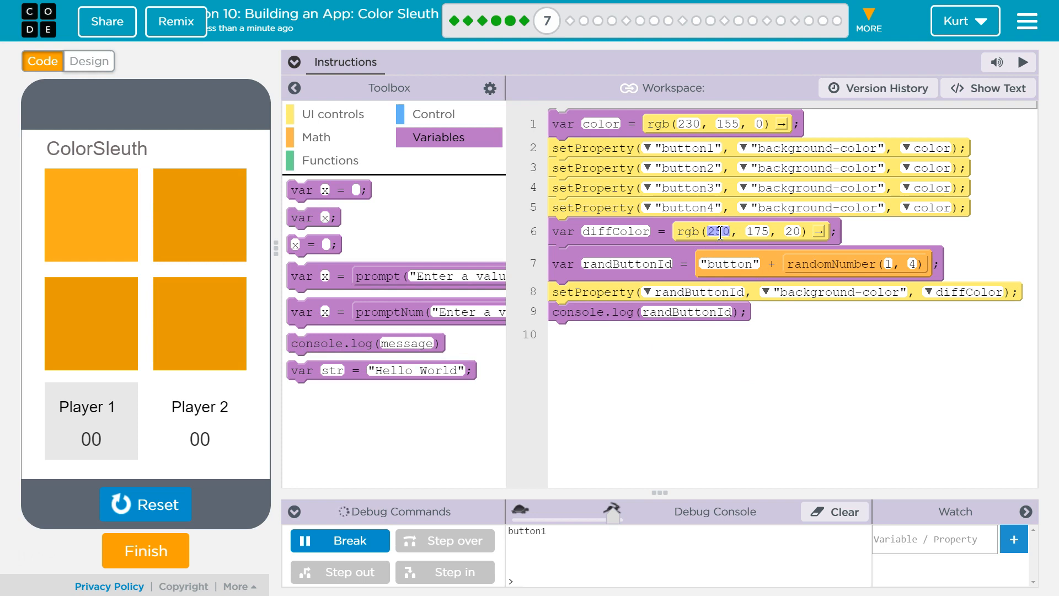
# Step: Try diffColor red/blue values 150, 250 and 220 and run the app to see the colour
pyautogui.write('150')
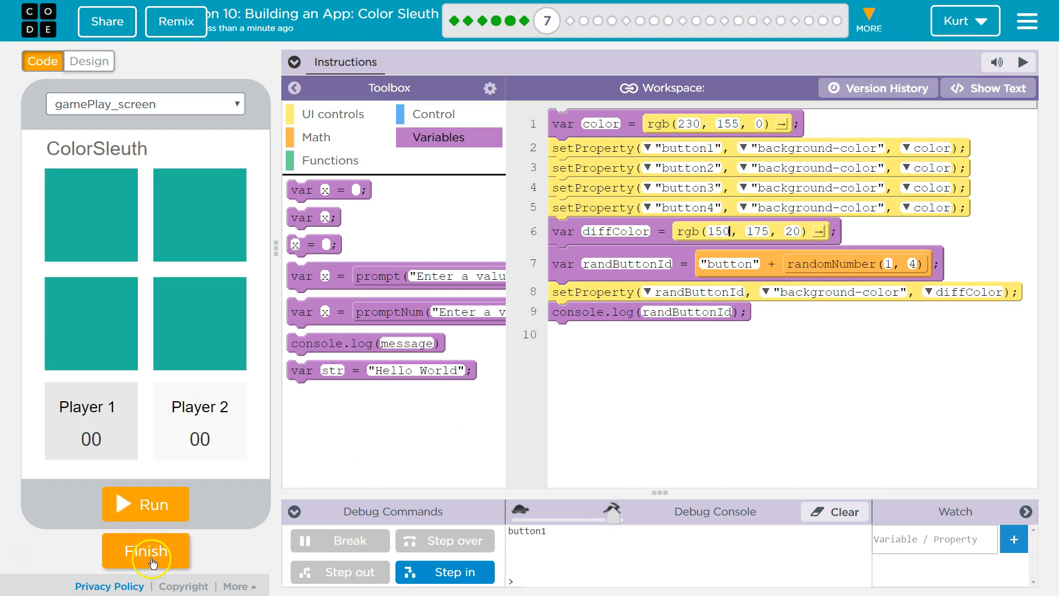
pyautogui.moveTo(147, 519)
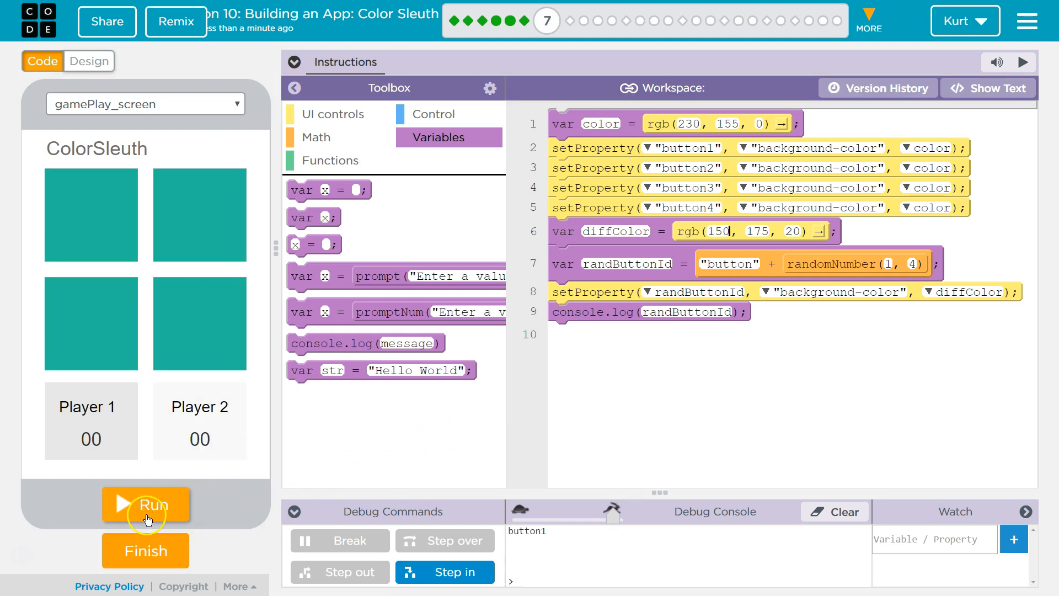
pyautogui.click(146, 505)
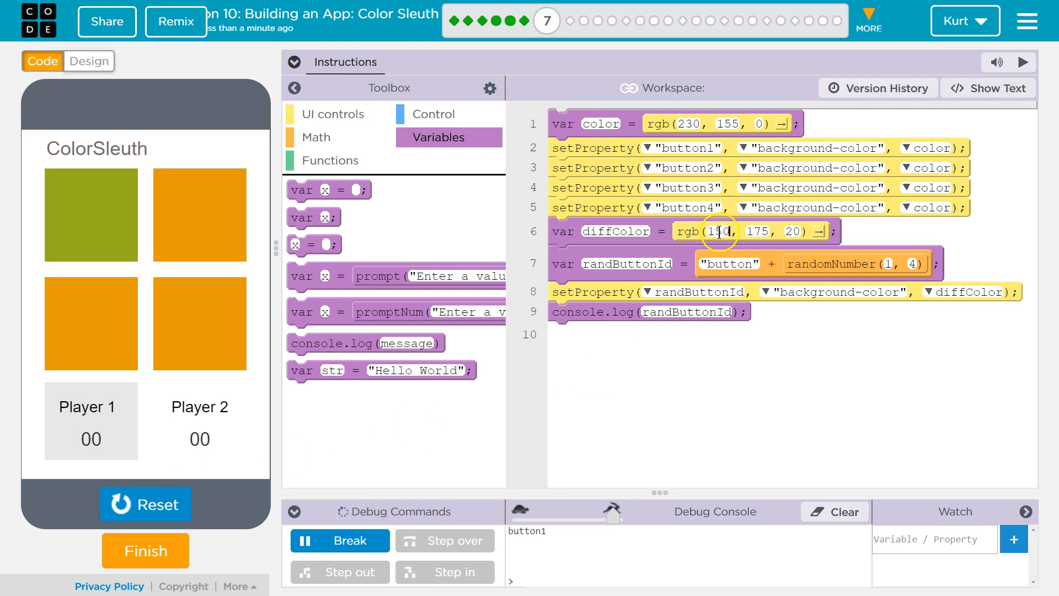
pyautogui.write('250')
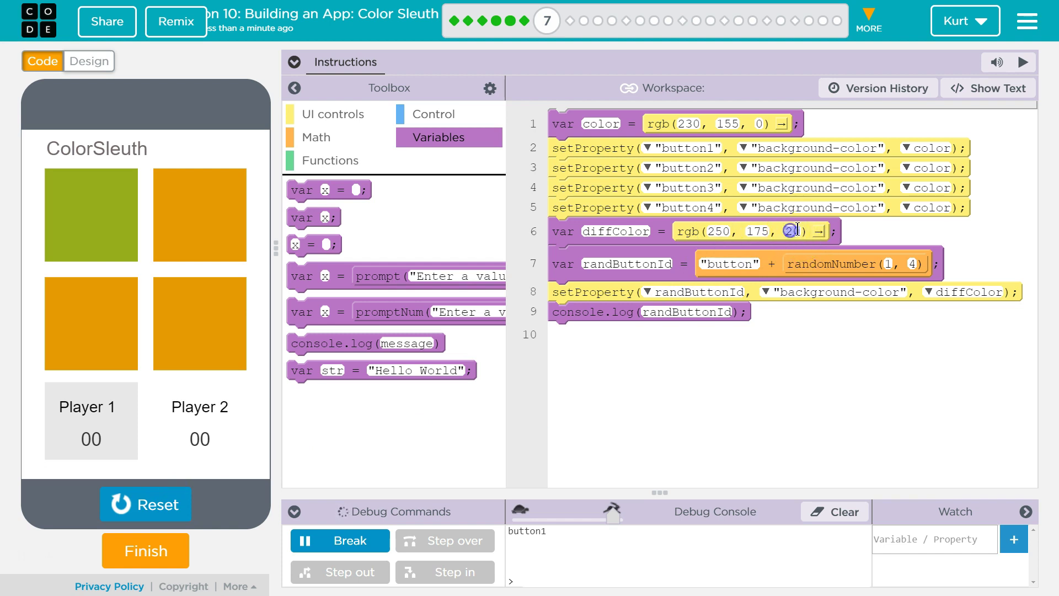
pyautogui.write('220')
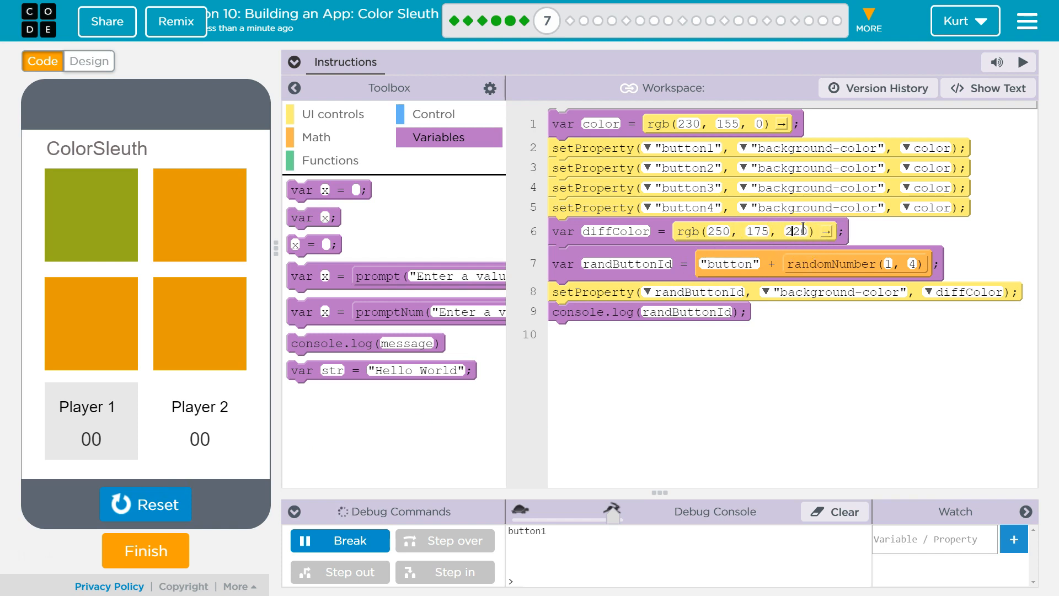
# Step: Reset and re-run the app repeatedly, checking which random button ID is logged
pyautogui.click(146, 503)
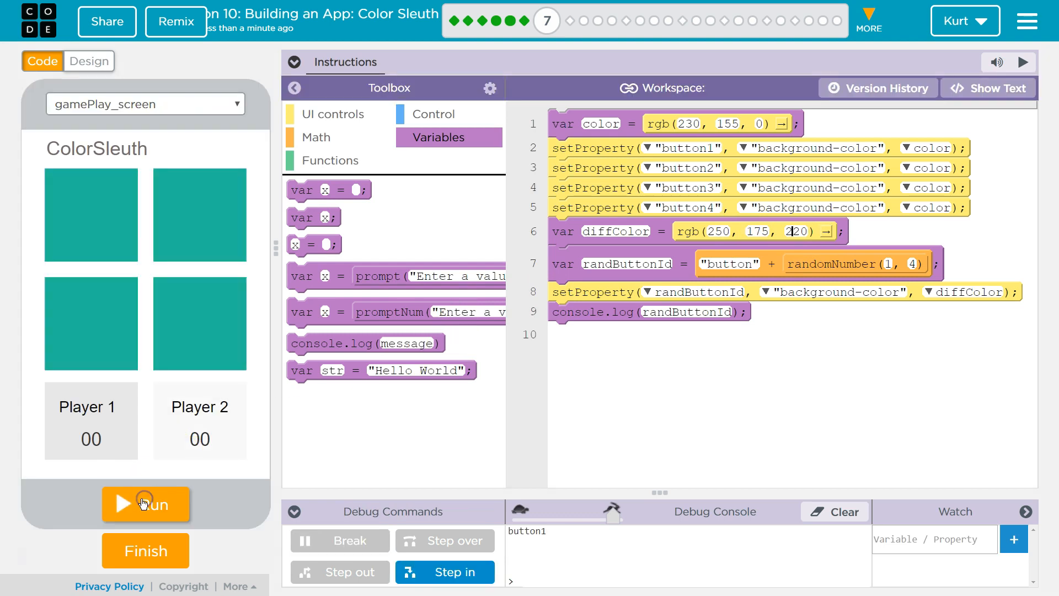
pyautogui.click(145, 502)
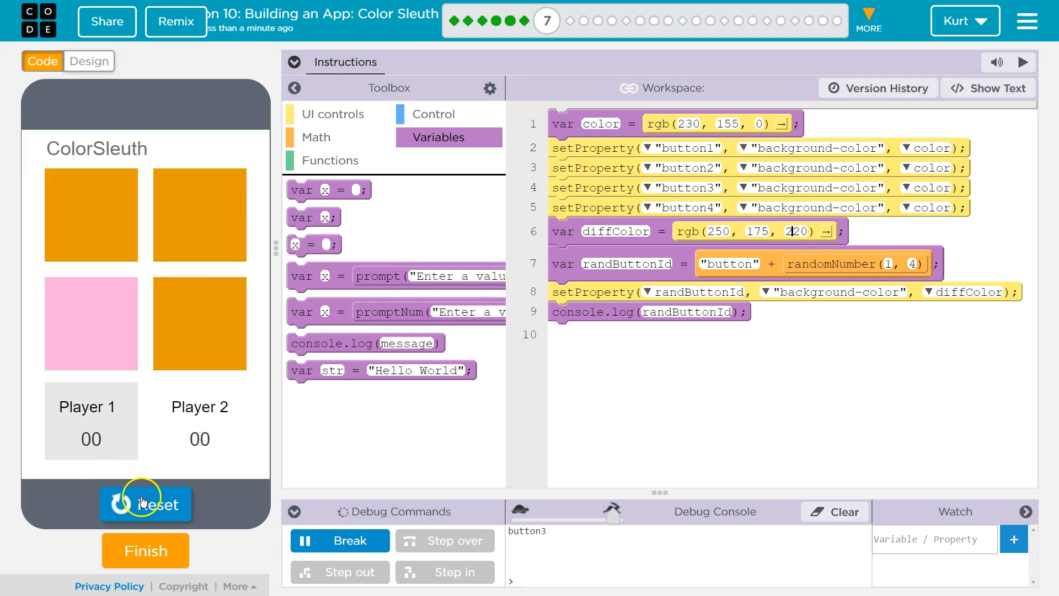
pyautogui.click(146, 504)
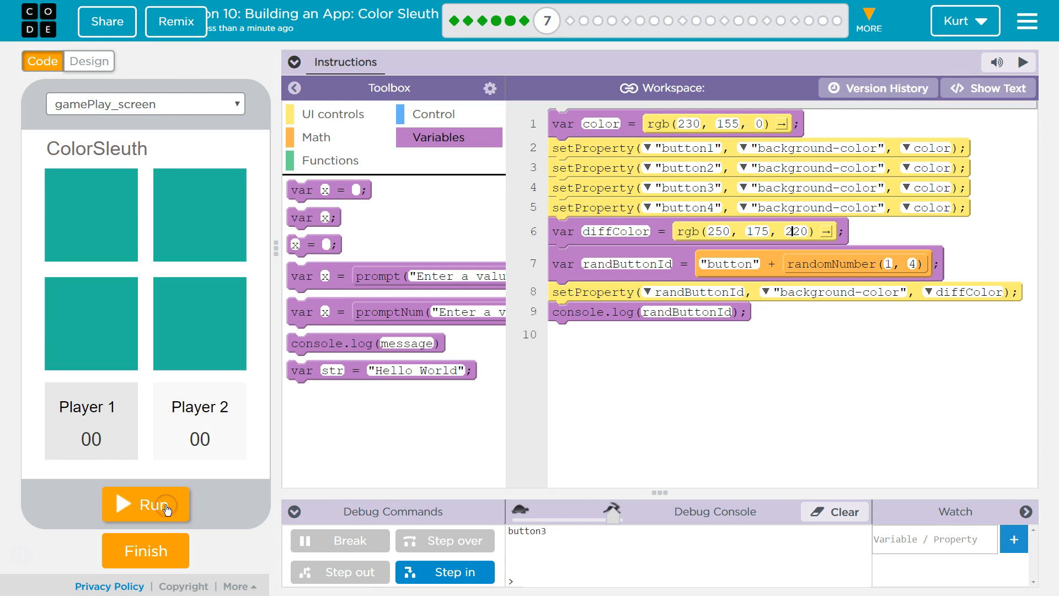
pyautogui.click(145, 504)
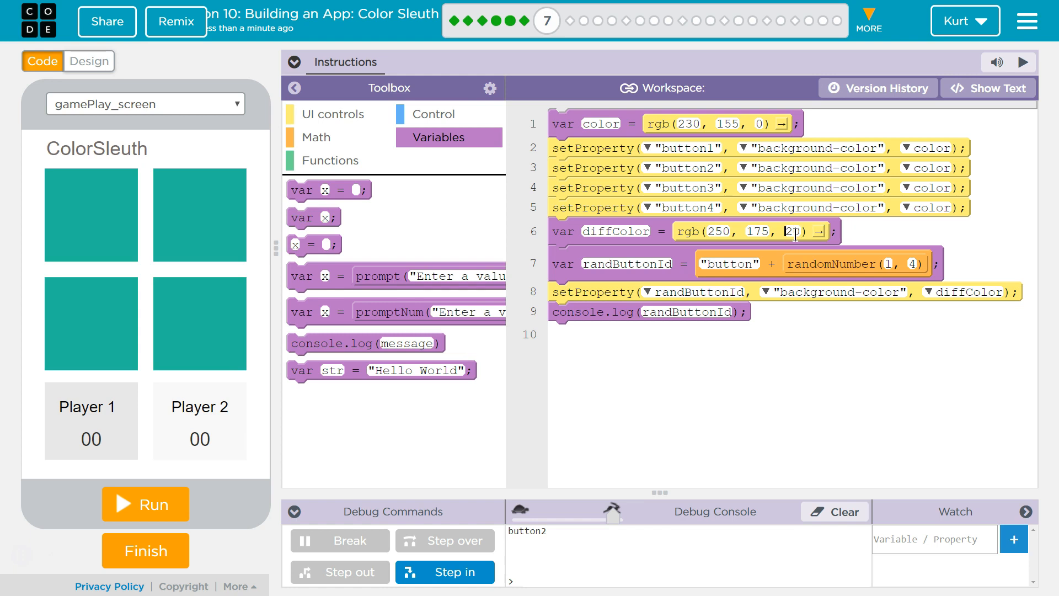
# Step: Submit the ColorSleuth puzzle with Finish to get the Puzzle 7 completion message
pyautogui.click(293, 62)
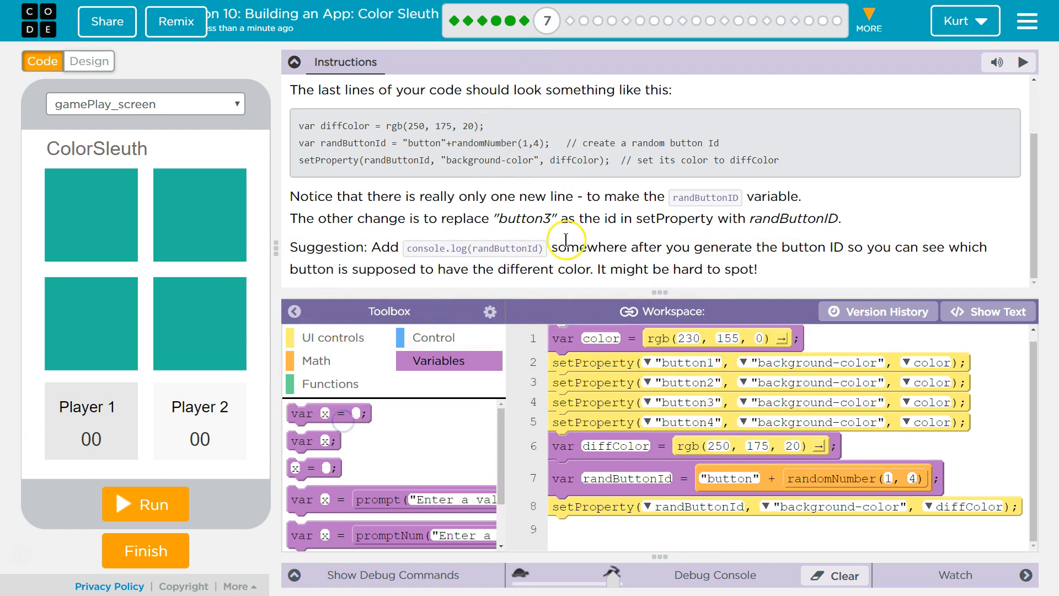
pyautogui.moveTo(161, 558)
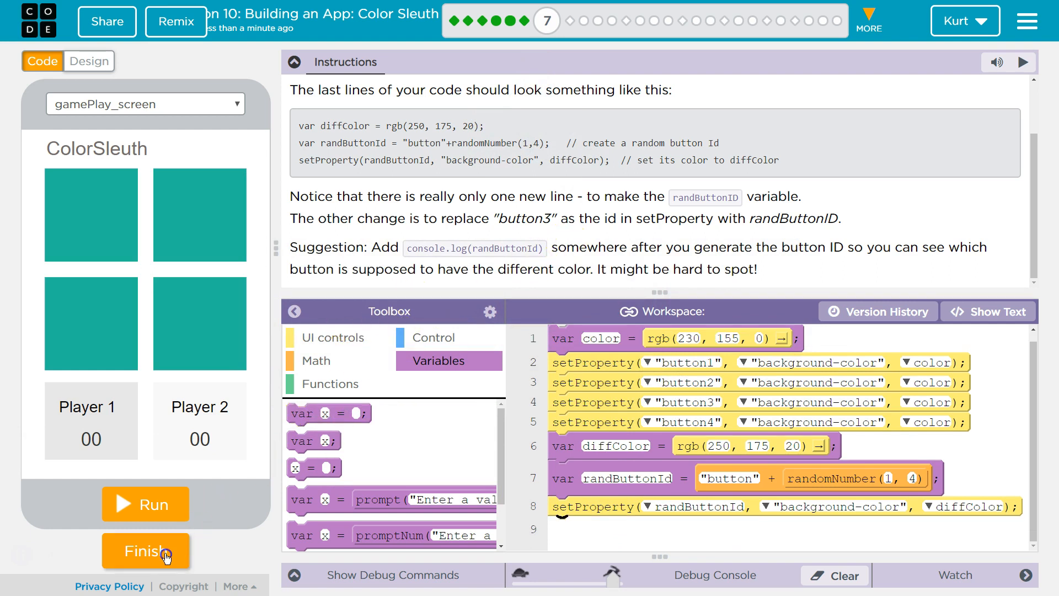
pyautogui.click(145, 550)
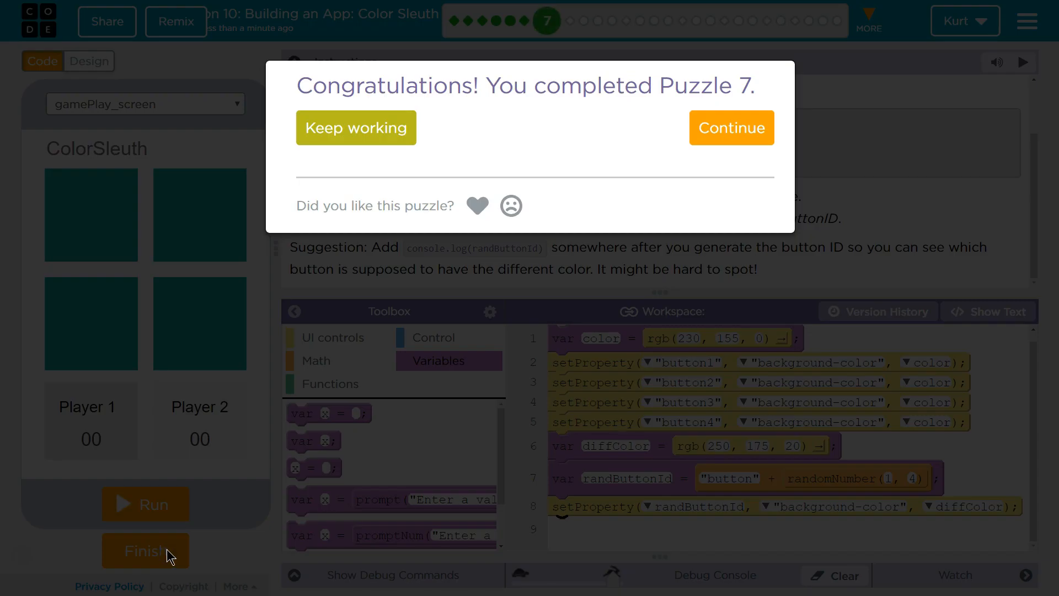